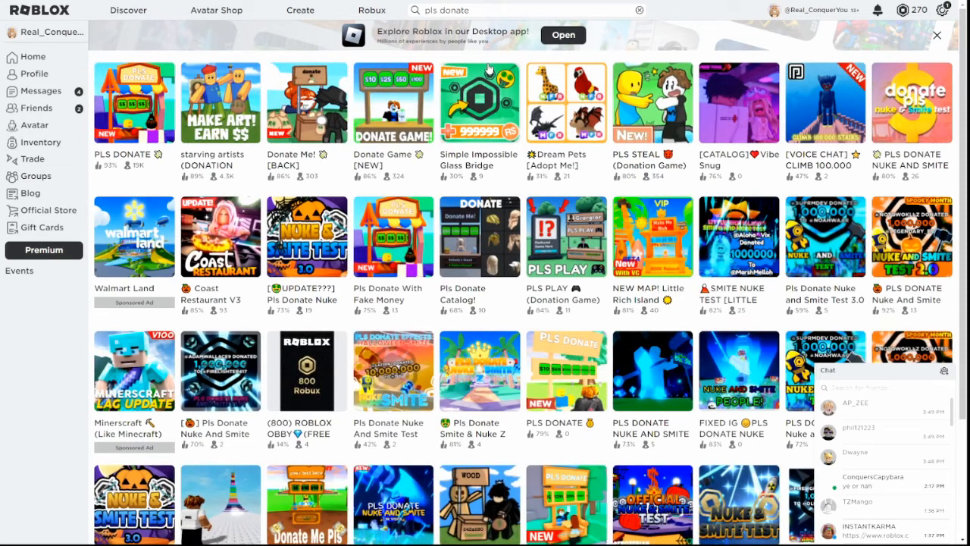
left_click(134, 102)
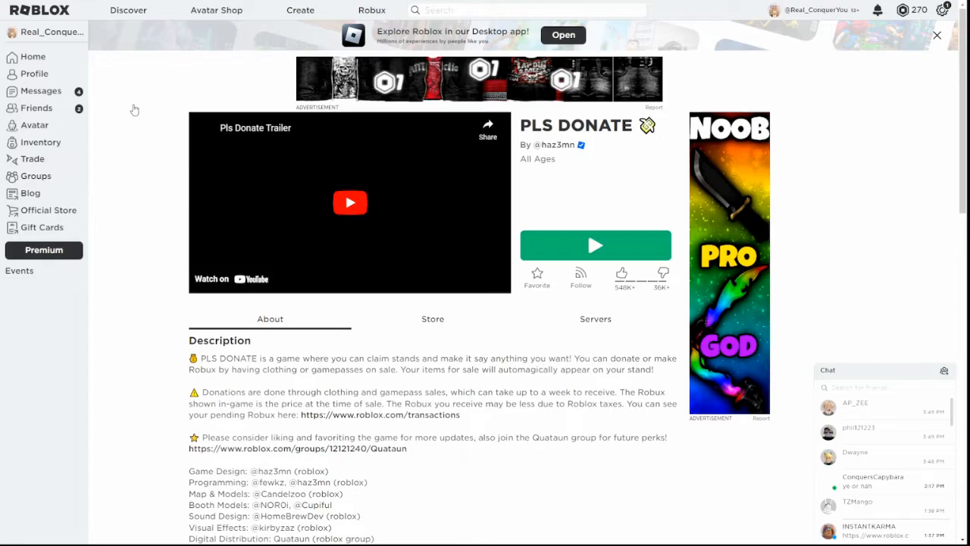
left_click(350, 203)
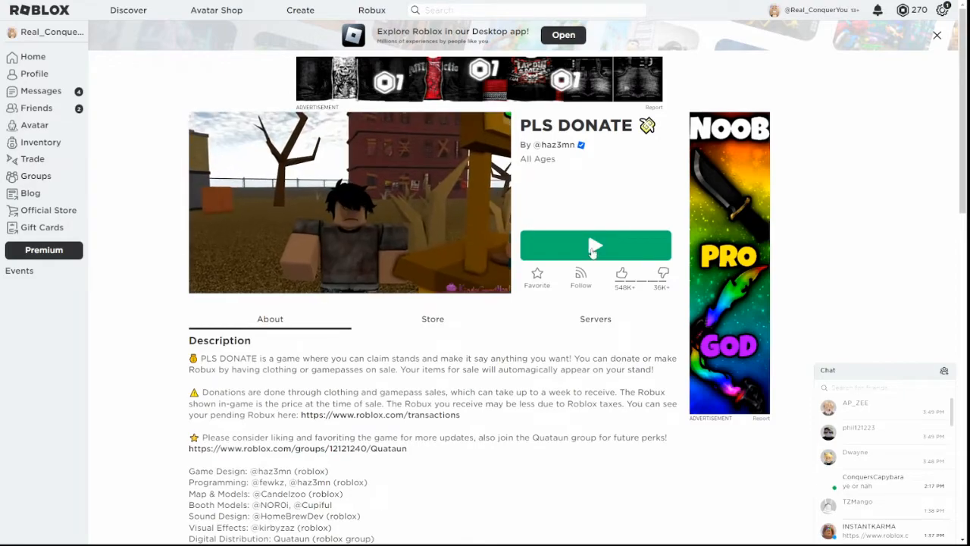
left_click(594, 244)
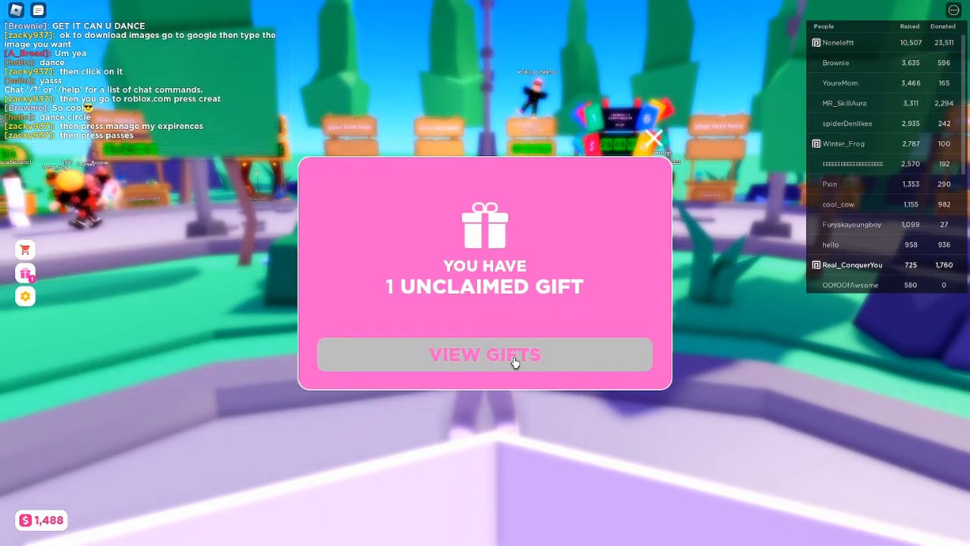
left_click(484, 354)
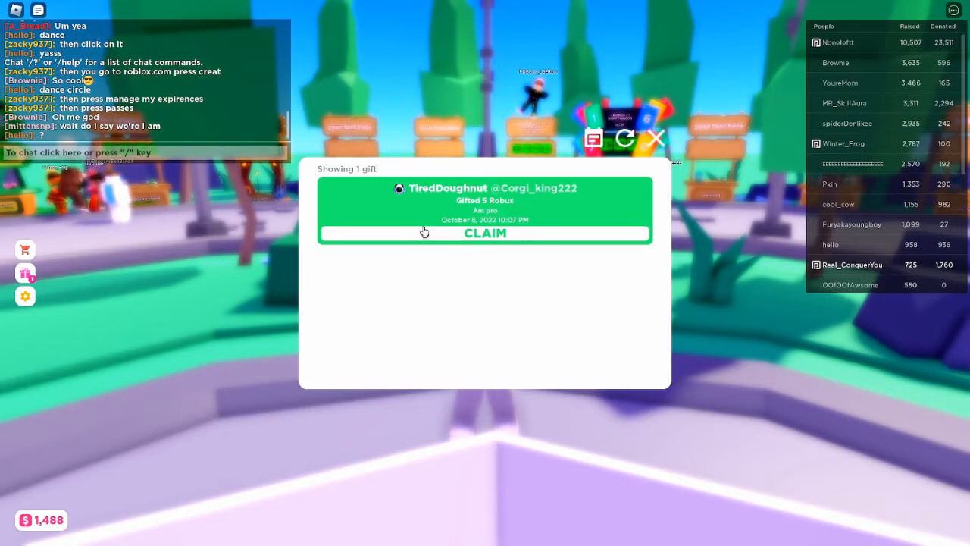
left_click(484, 232)
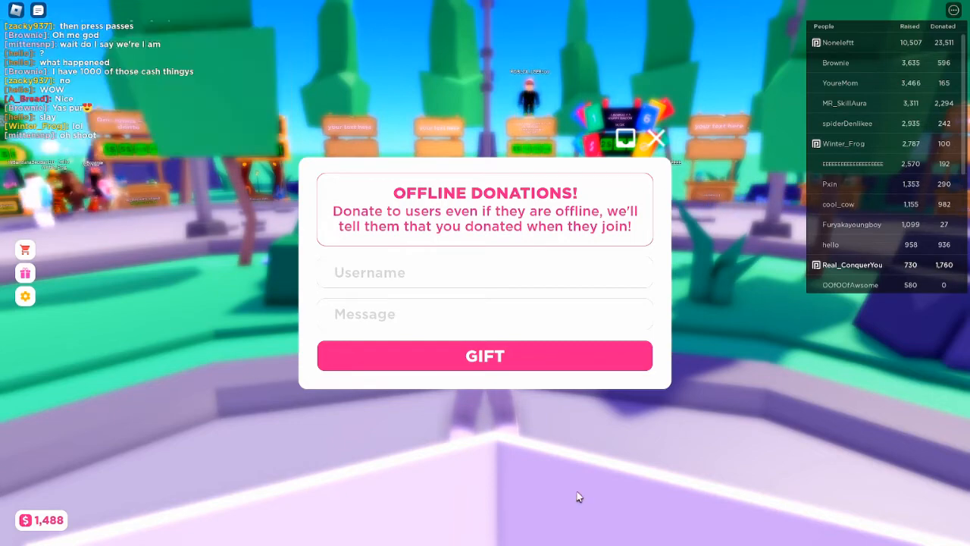
type("@baconalwaywin3")
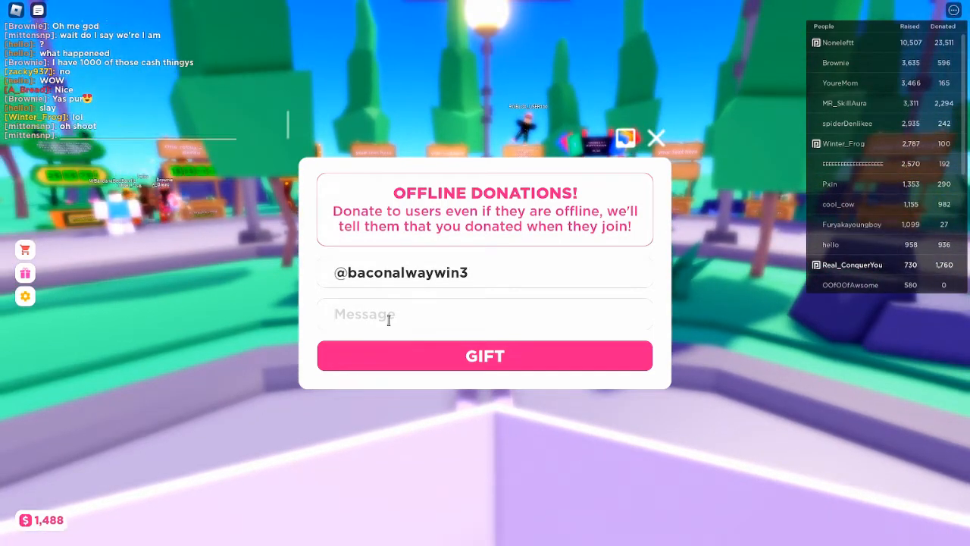
left_click(485, 354)
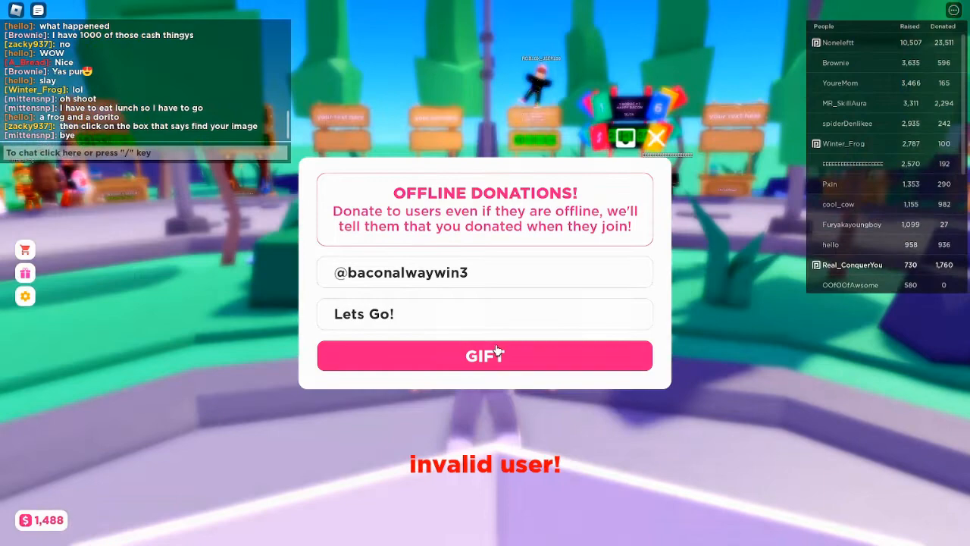
left_click(484, 355)
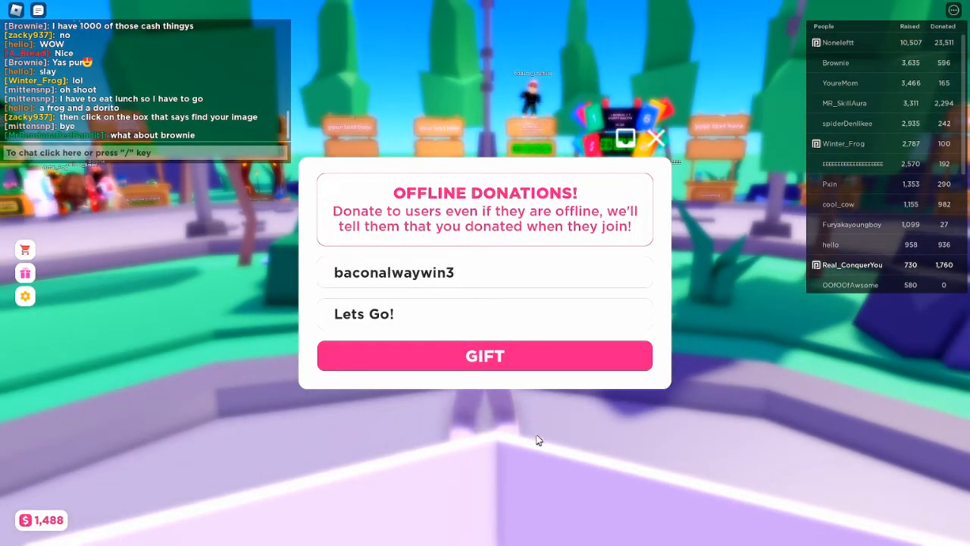
left_click(484, 355)
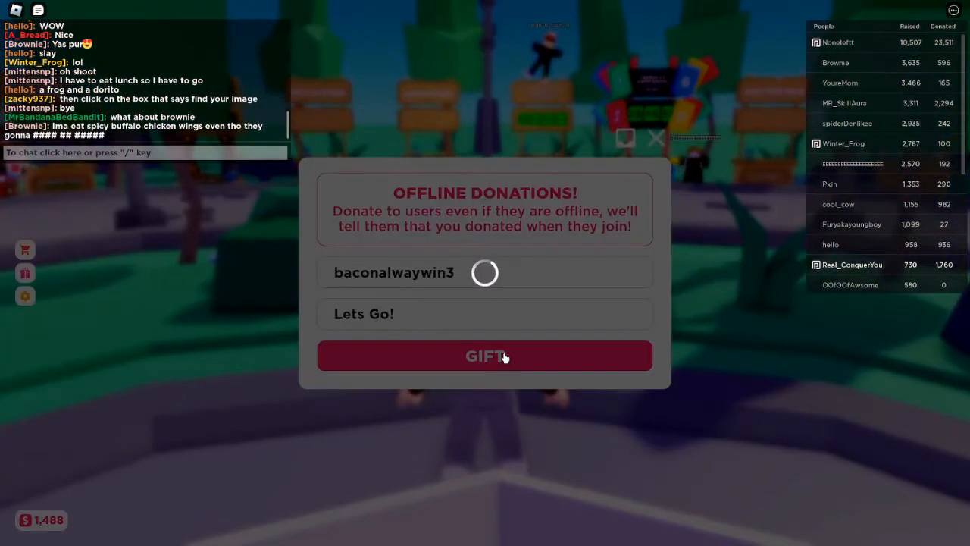
left_click(484, 355)
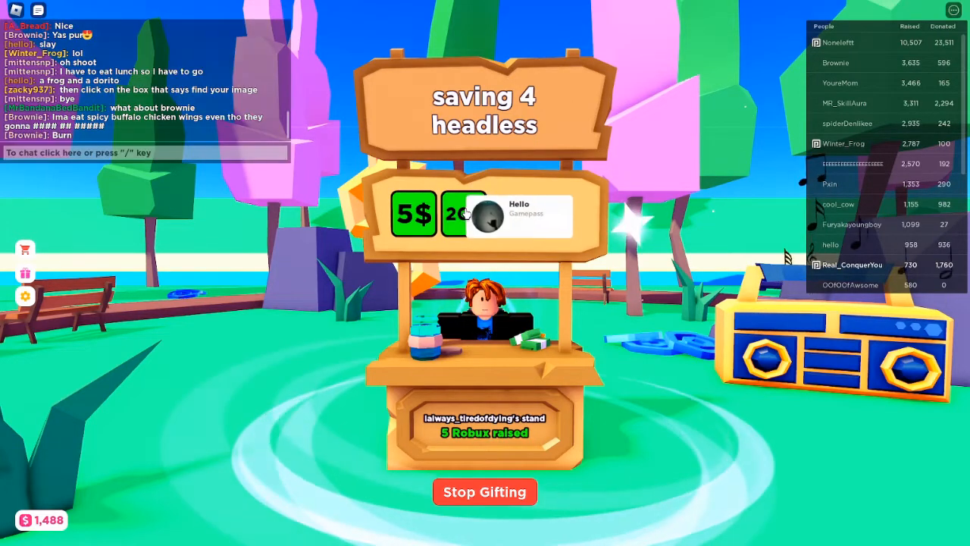
left_click(520, 215)
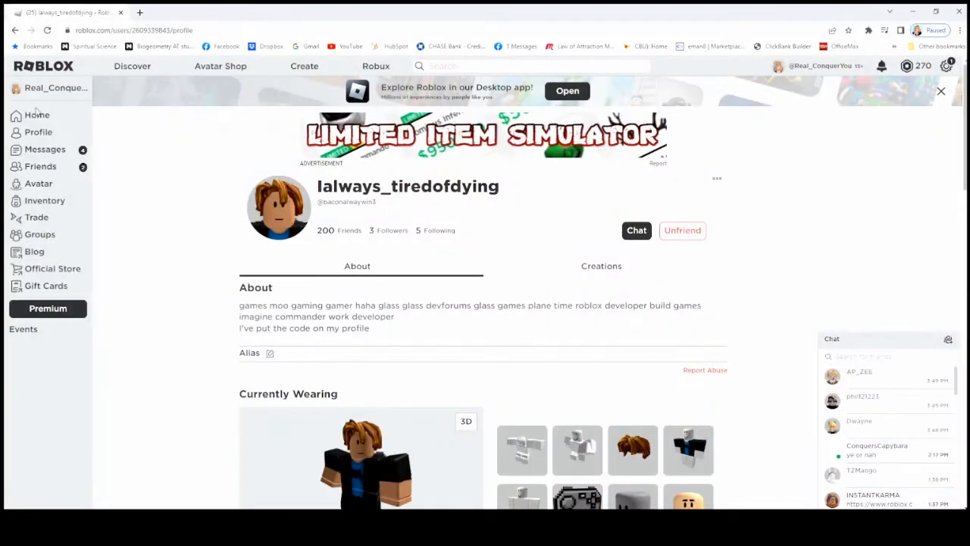
mouse_move(168, 194)
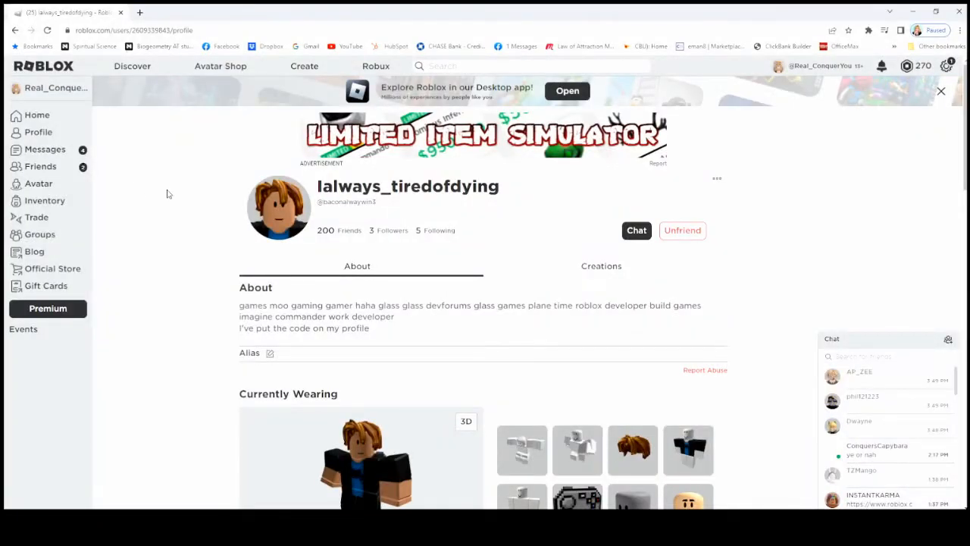
mouse_move(244, 230)
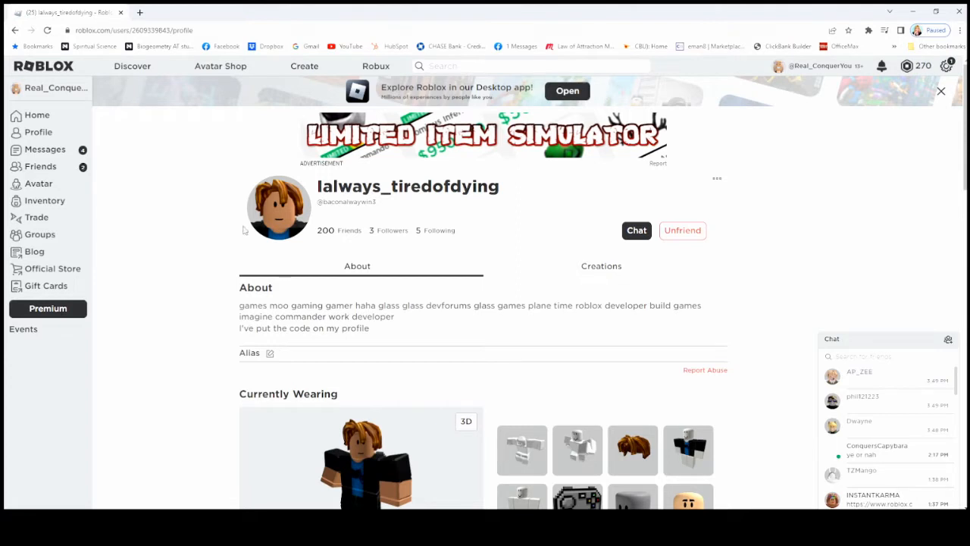
mouse_move(304, 66)
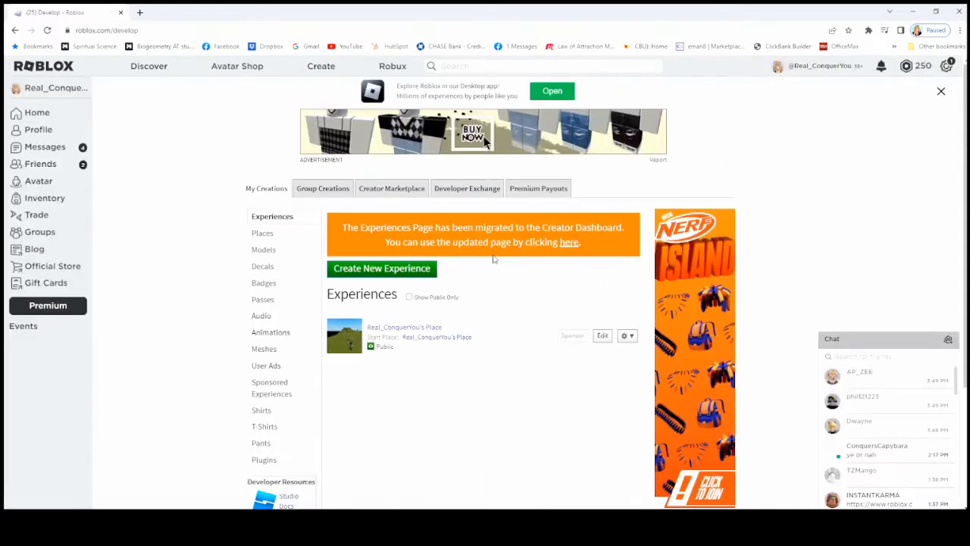
Open the ConquerDoors (1) shirt's item page from Shirts and view it in 2D
scroll("down", 3)
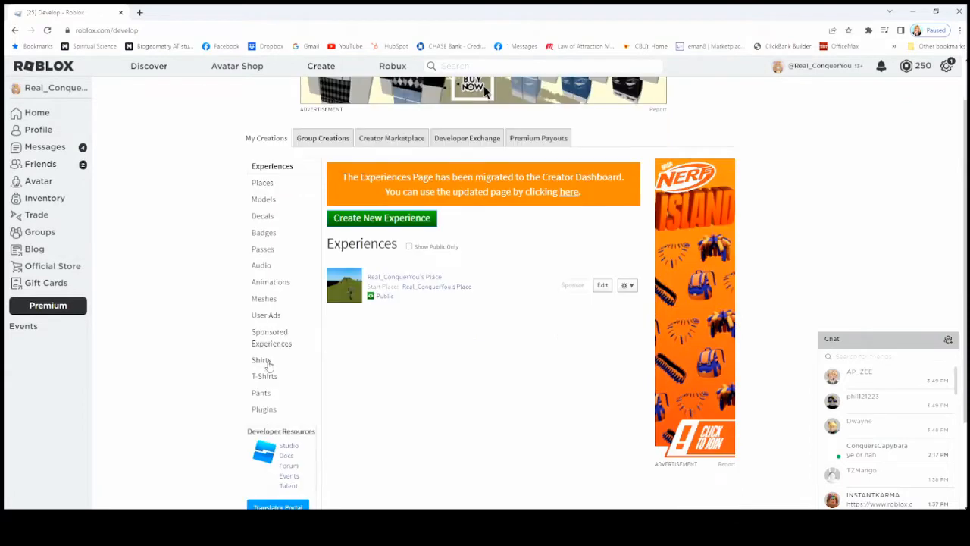
left_click(261, 359)
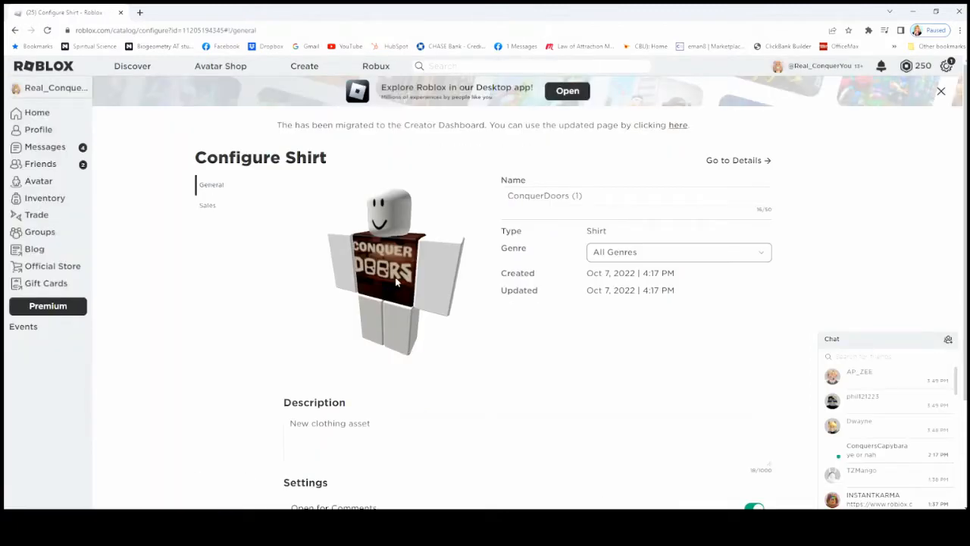
left_click(733, 160)
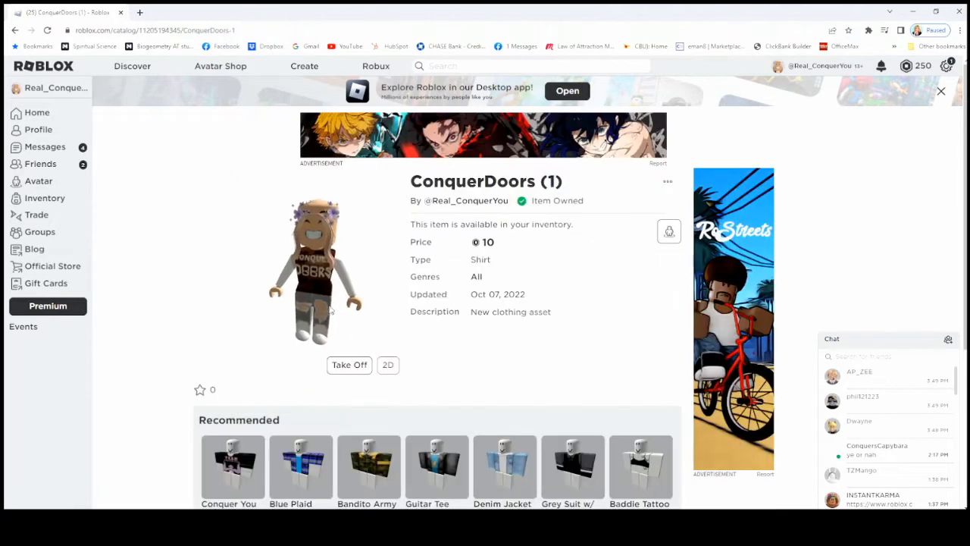
left_click(387, 364)
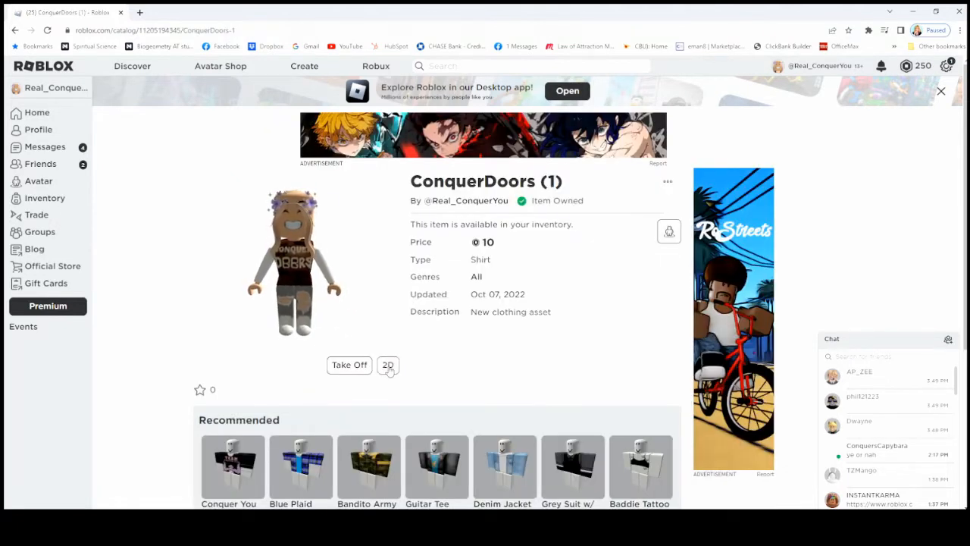
left_click(303, 66)
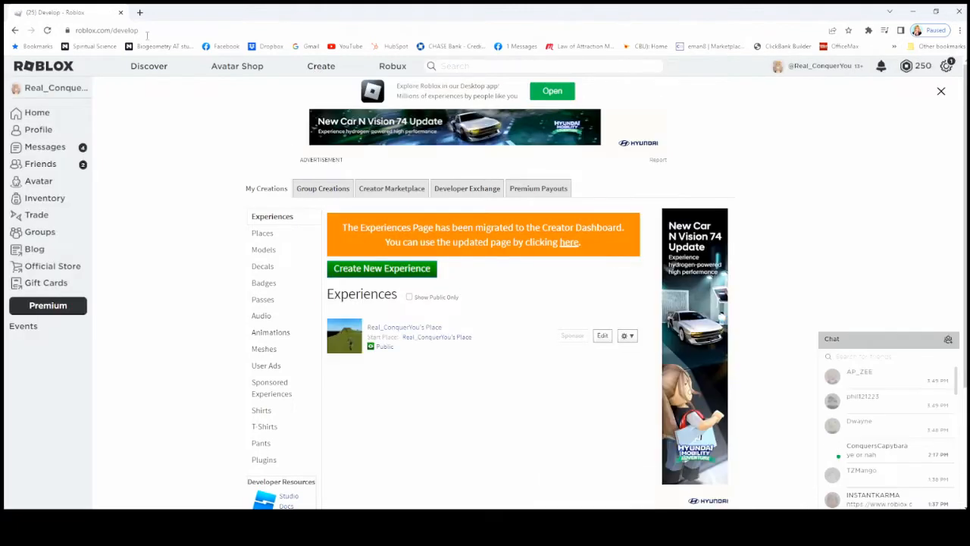
mouse_move(267, 305)
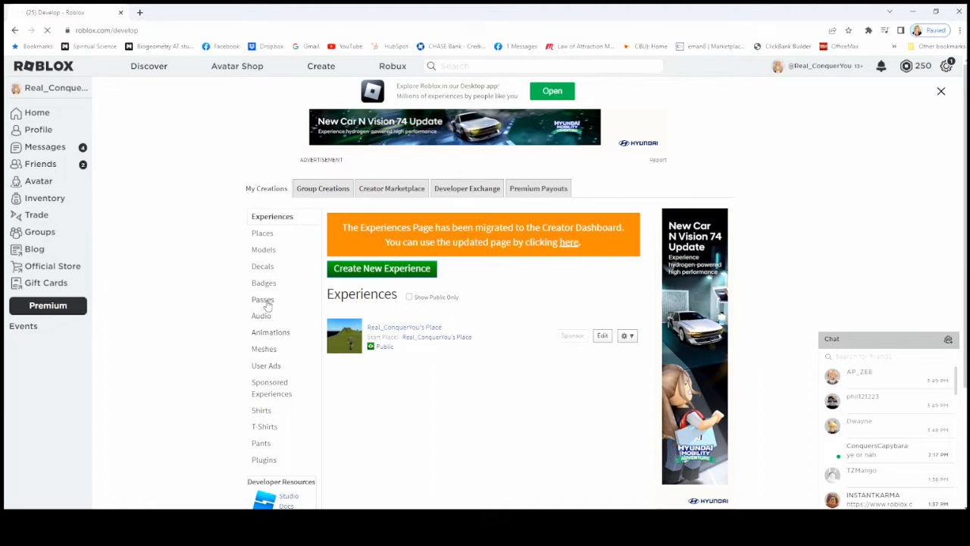
Open Passes for Real_ConquerYou's Place in the creations list
left_click(263, 300)
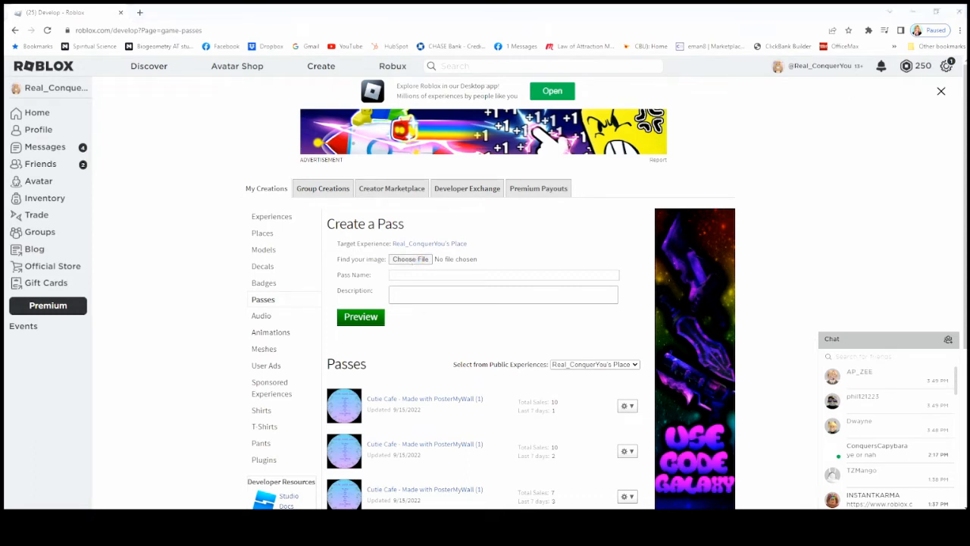
mouse_move(760, 15)
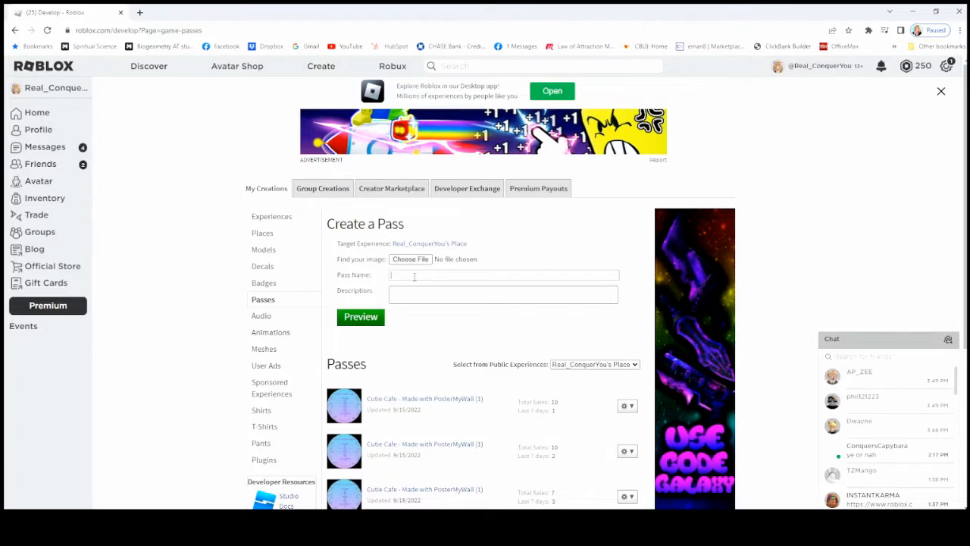
Enter 'DONATE TO ME!!' as the new pass name and scroll down the form
type("DONATE")
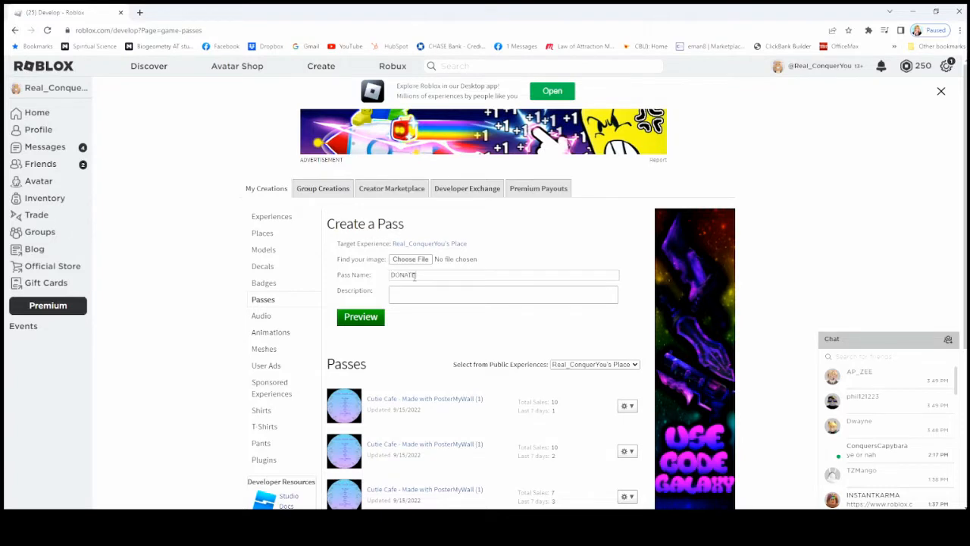
type("TO")
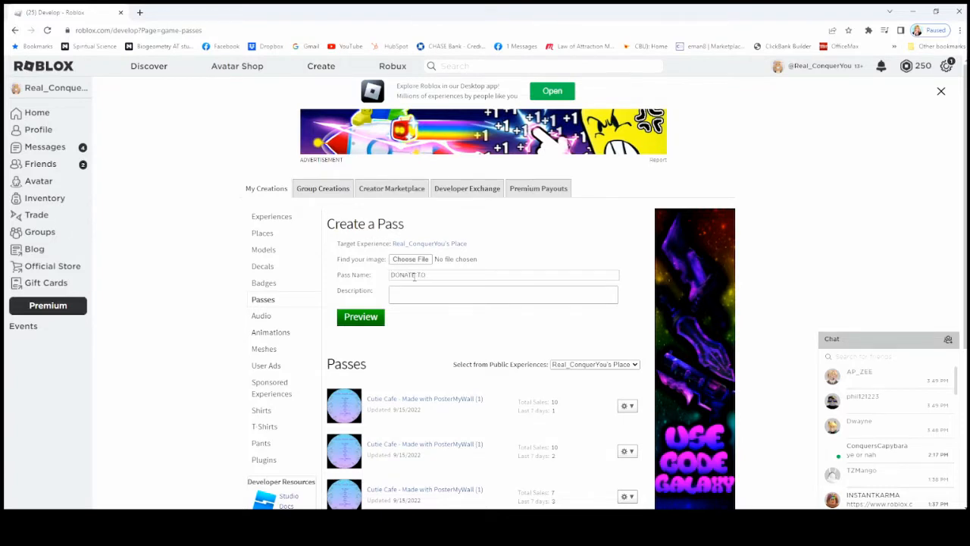
type("ME!!")
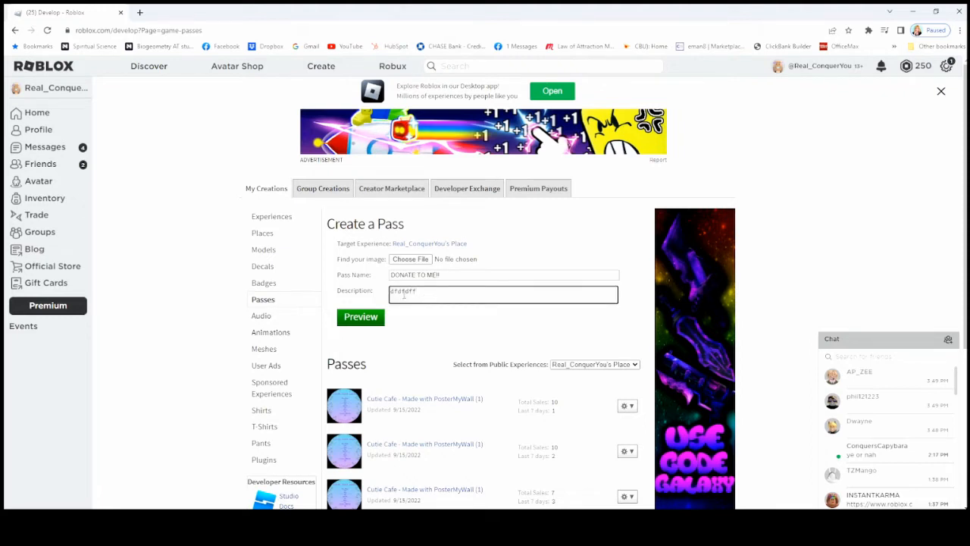
scroll("down", 3)
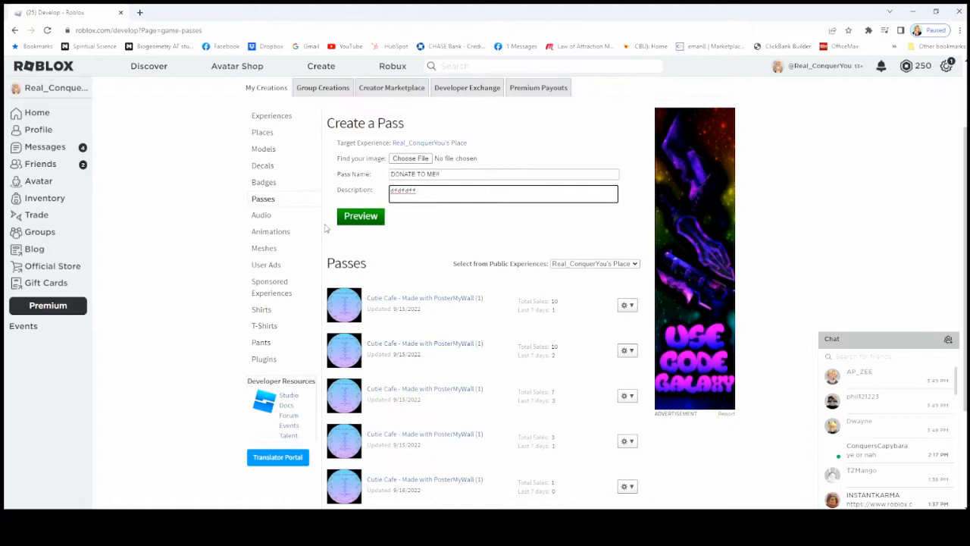
mouse_move(367, 241)
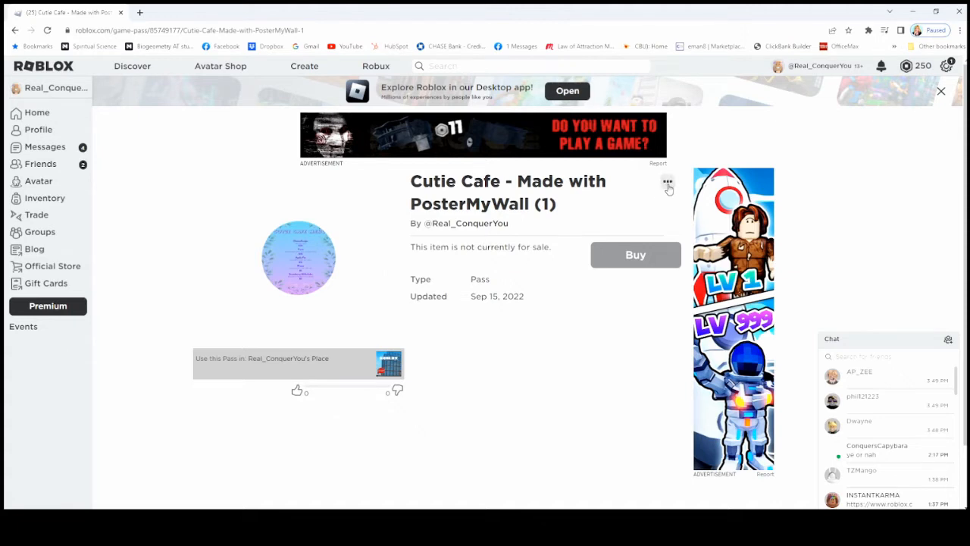
Open Configure for the 'Cutie Cafe - Made with PosterMyWall (1)' pass
left_click(666, 182)
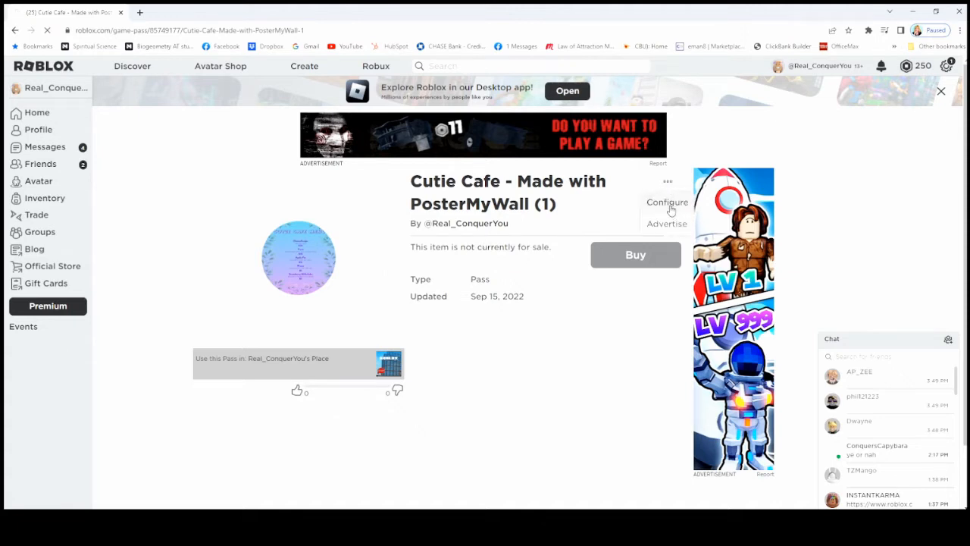
left_click(667, 202)
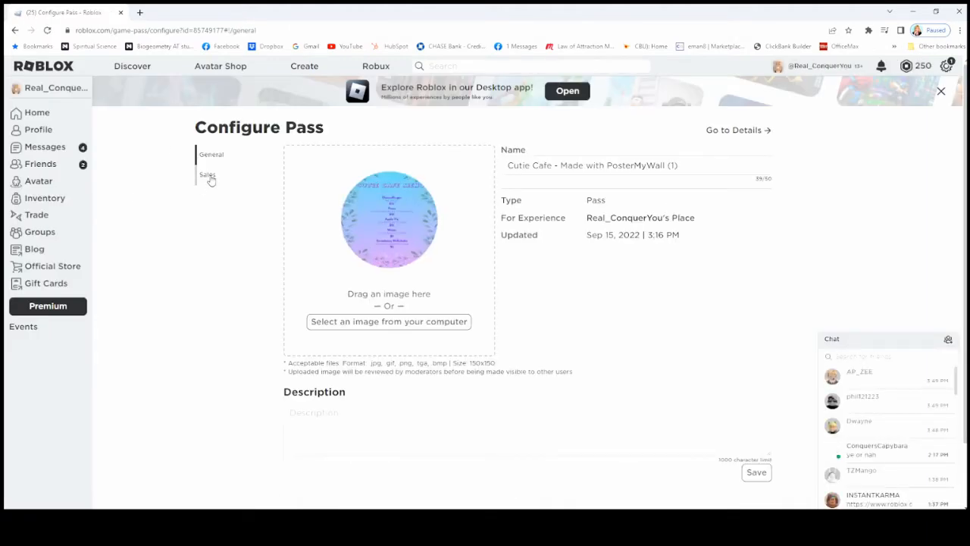
Enable sale of the pass at 20 Robux, then search the site for 'pl'
left_click(207, 175)
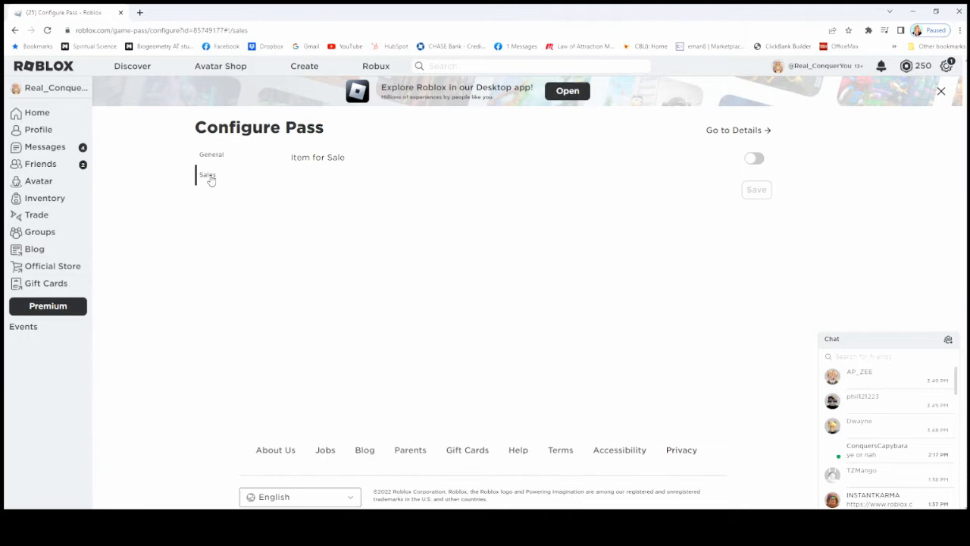
left_click(754, 158)
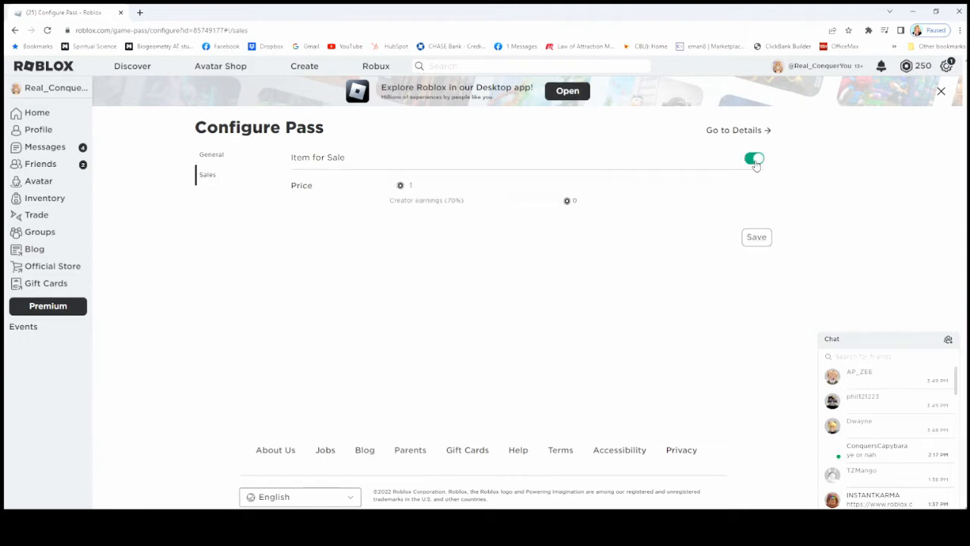
left_click(482, 185)
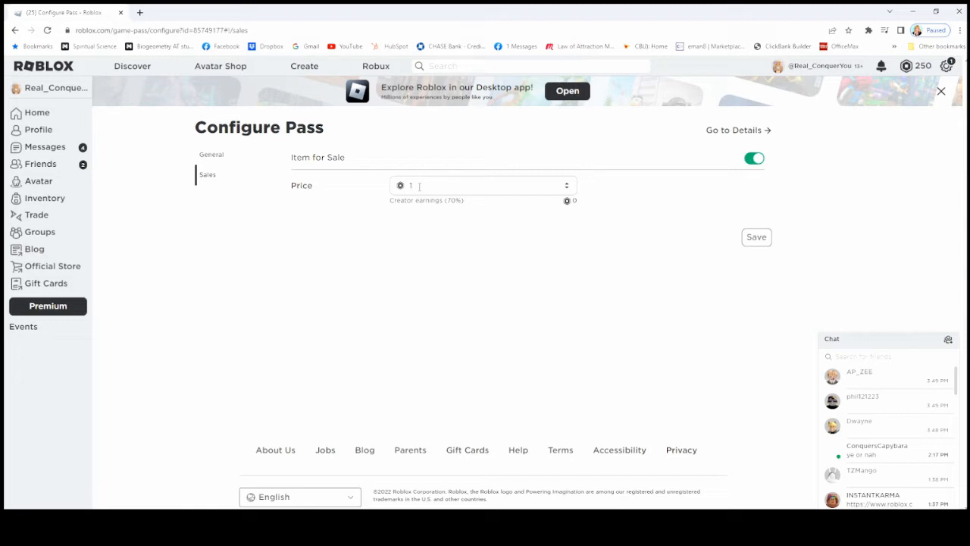
type("20")
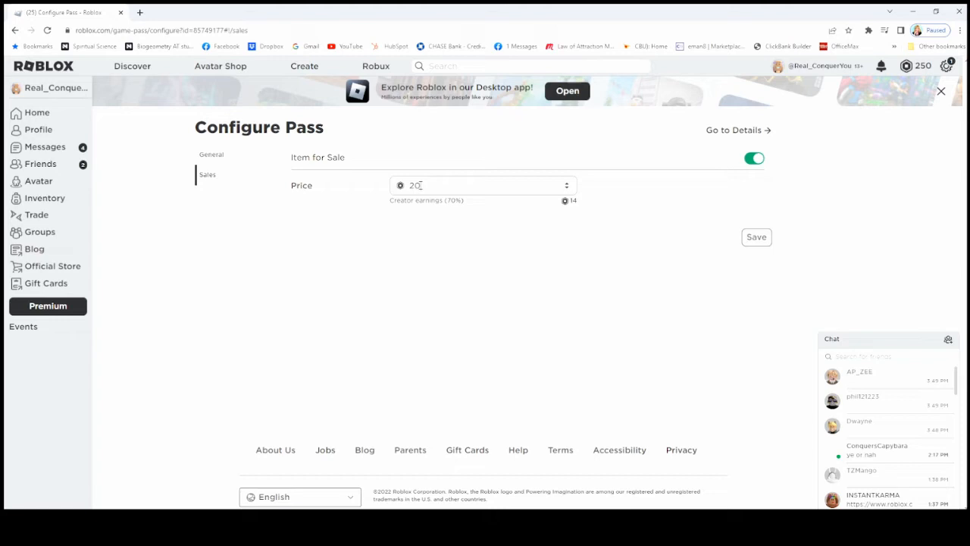
mouse_move(580, 203)
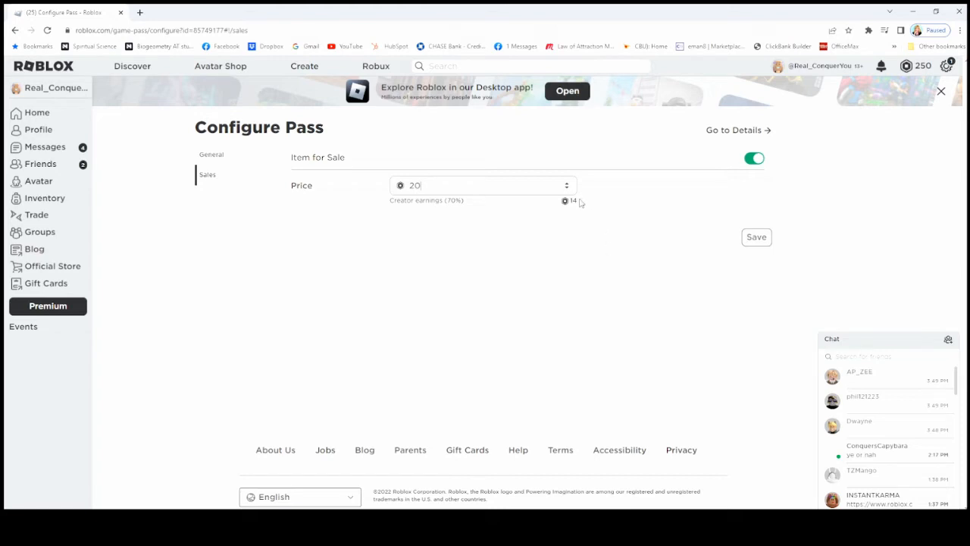
mouse_move(468, 210)
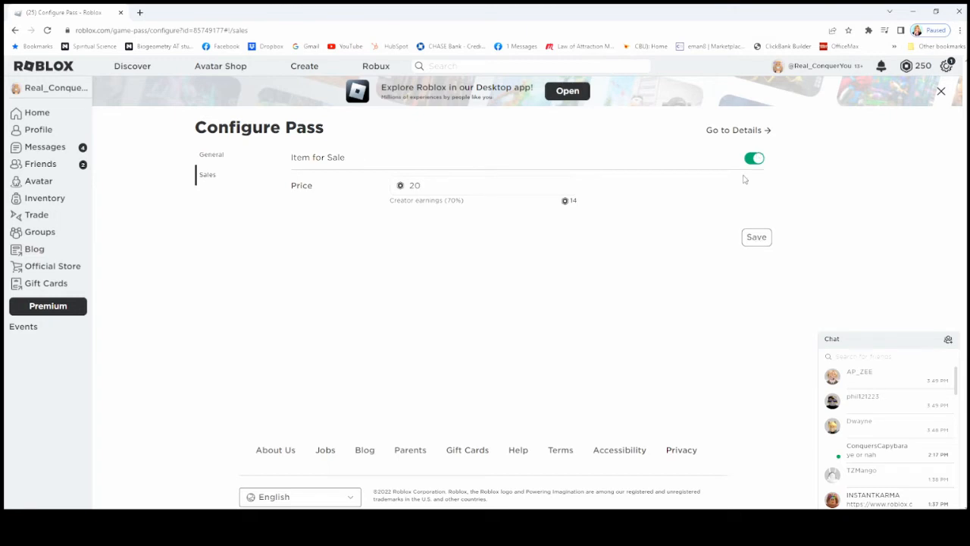
left_click(754, 158)
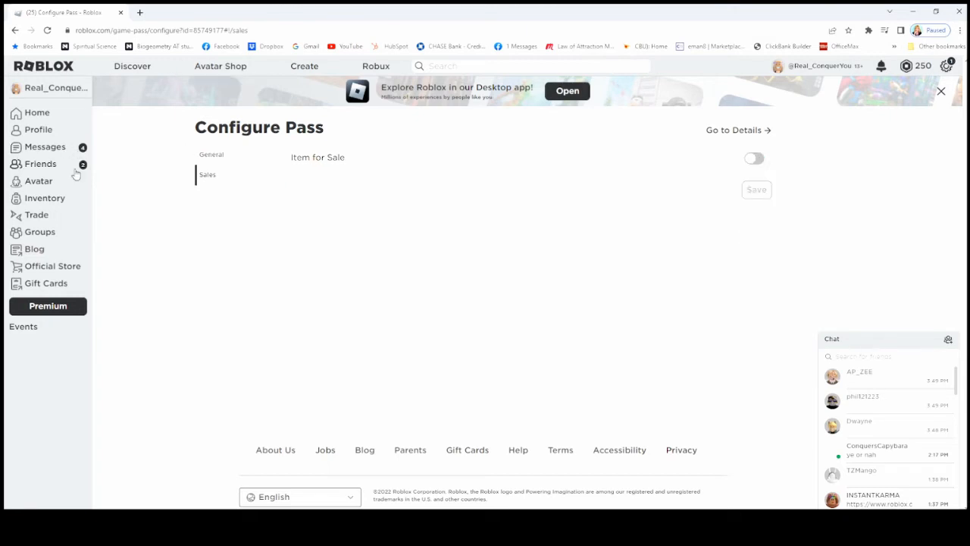
type("pl")
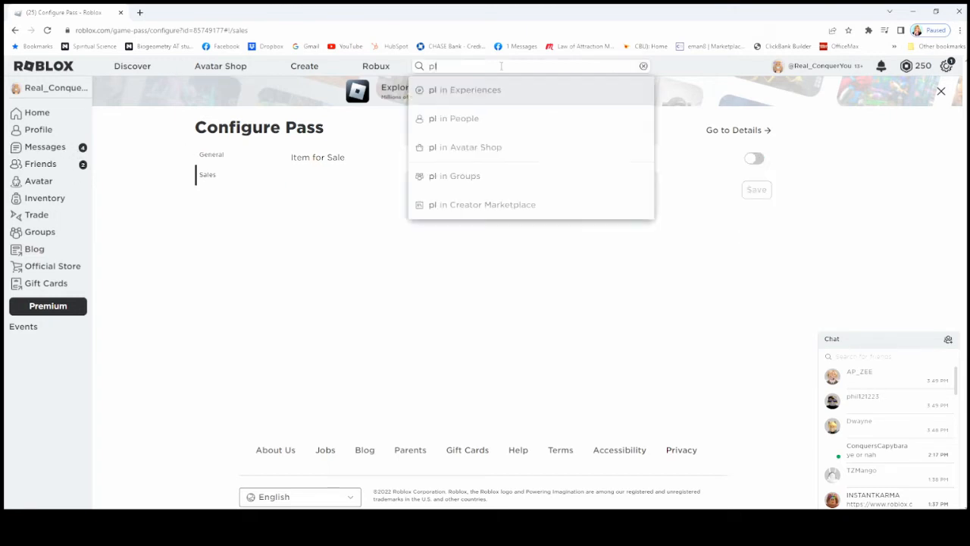